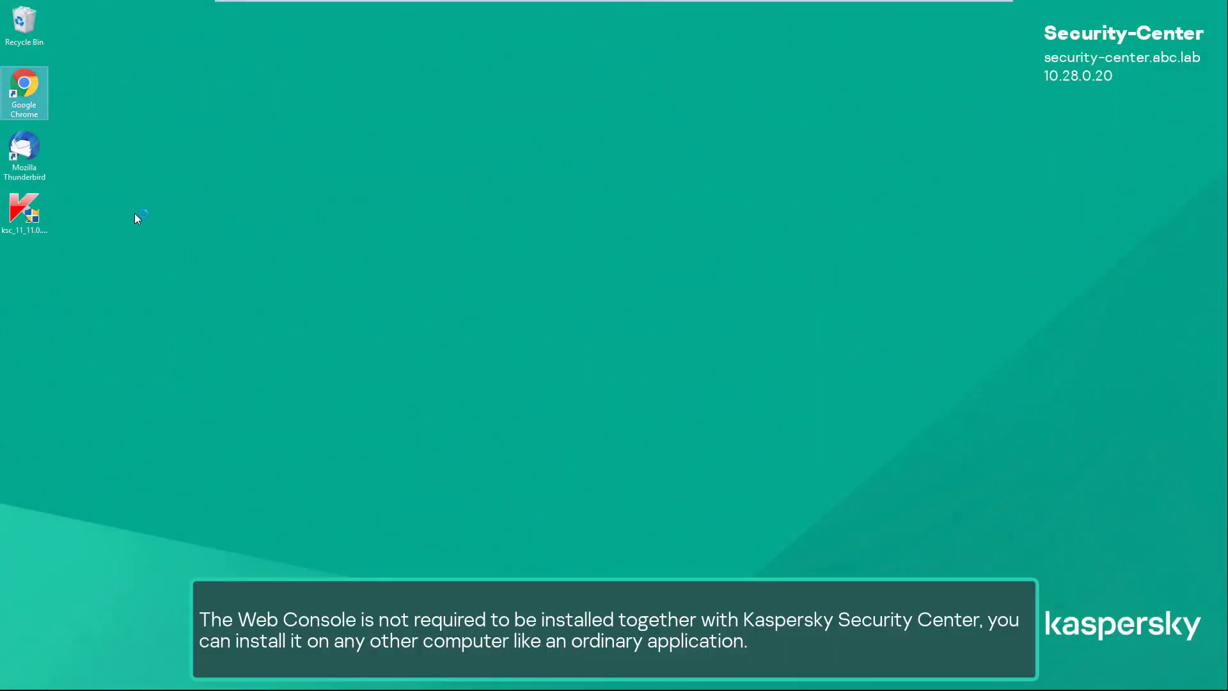
- Download and launch the Web Console installer from the KSC 11 support Downloads page in Chrome
double_click(25, 92)
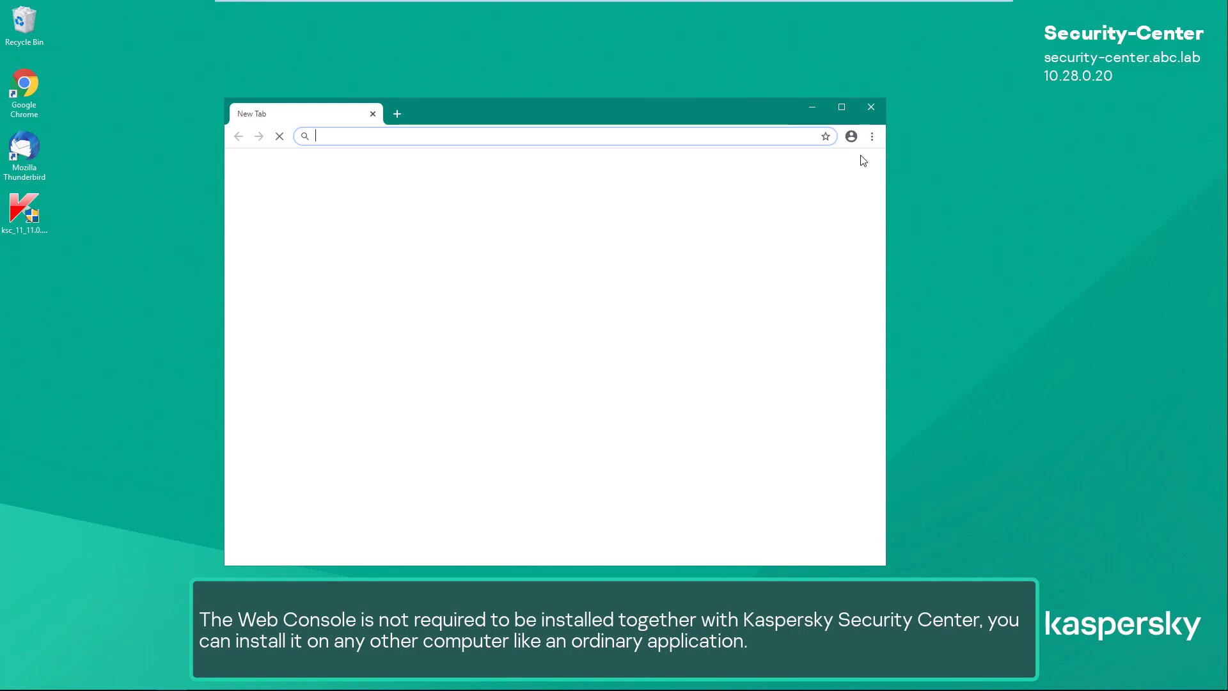
text(support.kaspersky.com/ksc11#downloads)
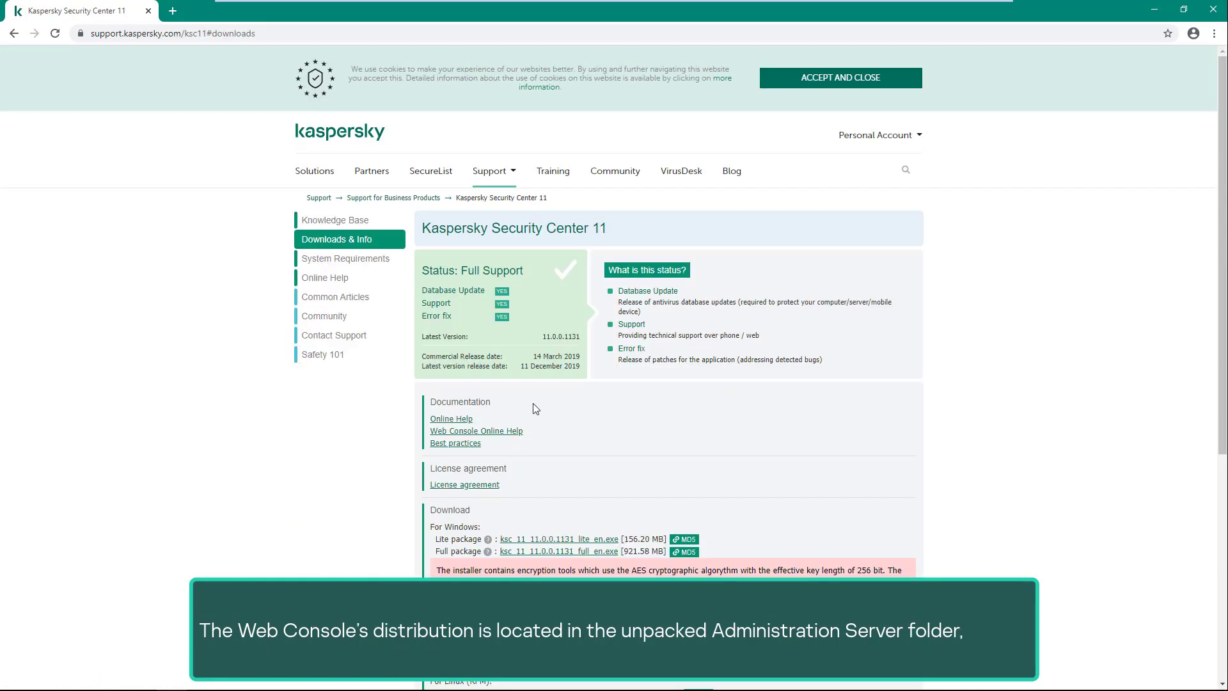
scroll(down, 3)
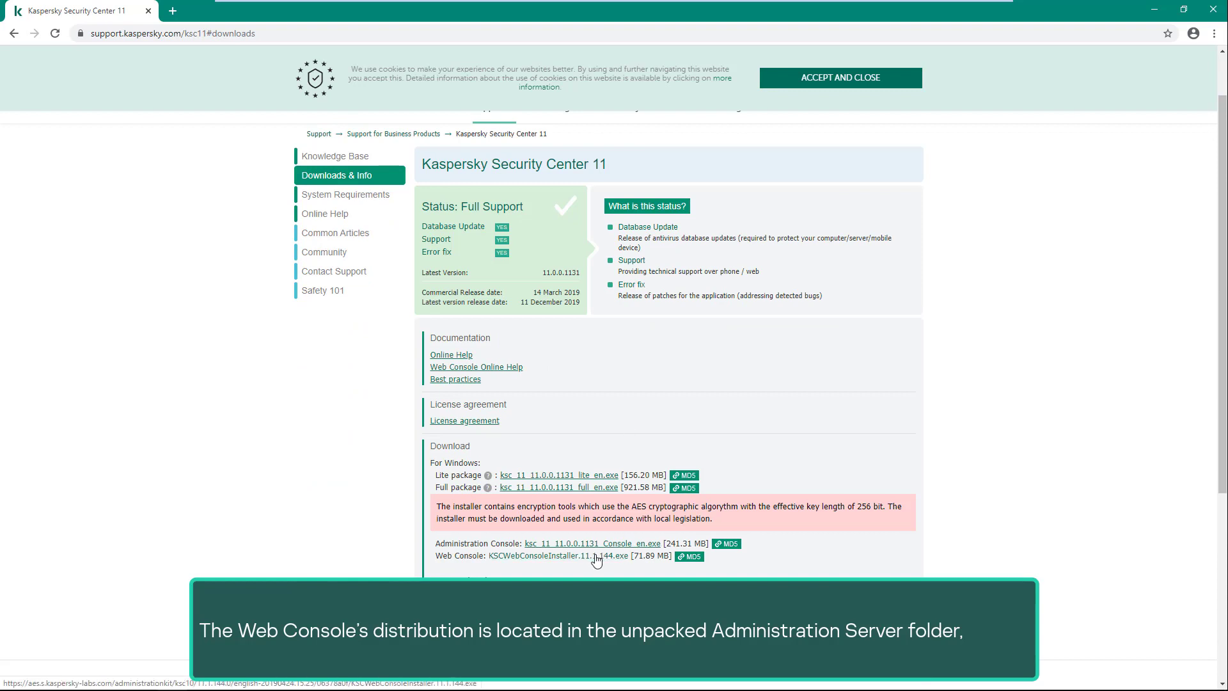
click(557, 556)
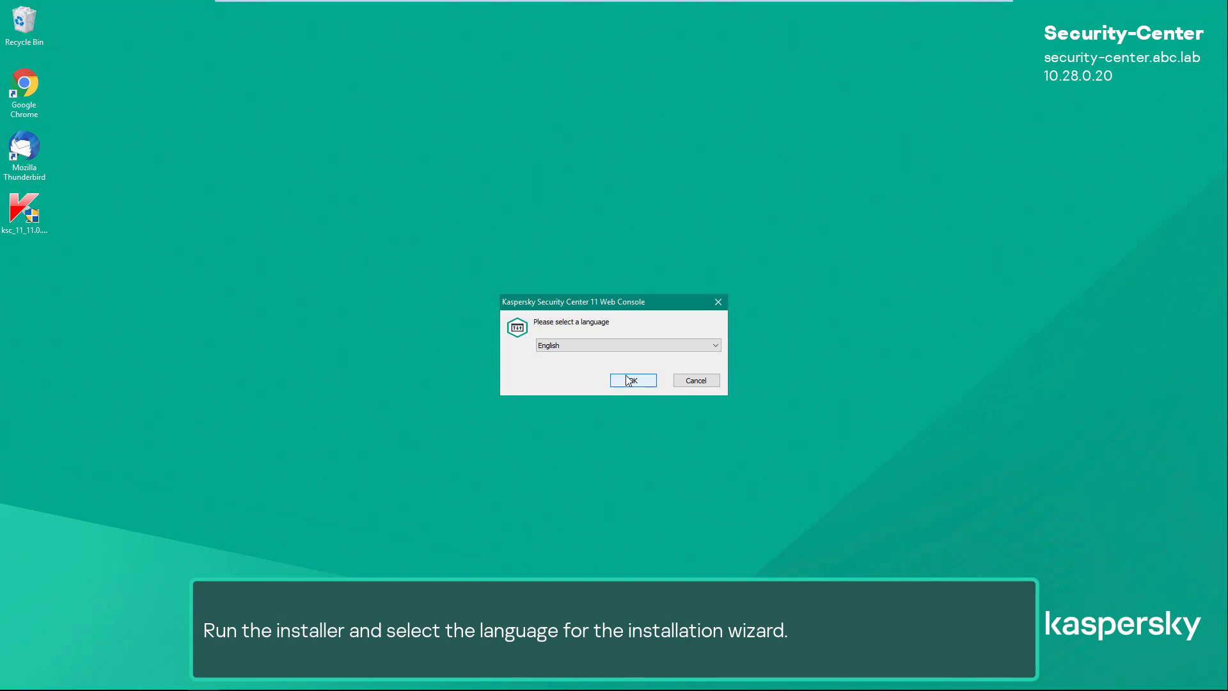
- Proceed in English, accept the EULA and keep the default install folder, reaching connection settings 127.0.0.1:8080
click(632, 380)
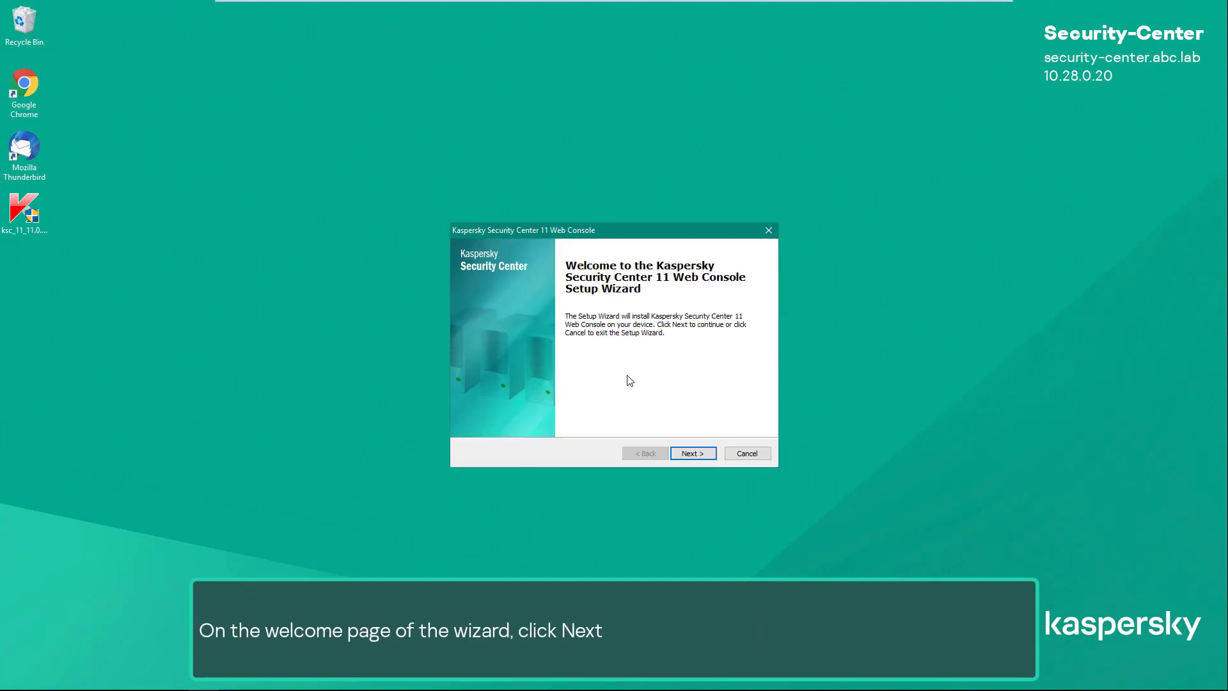
click(692, 453)
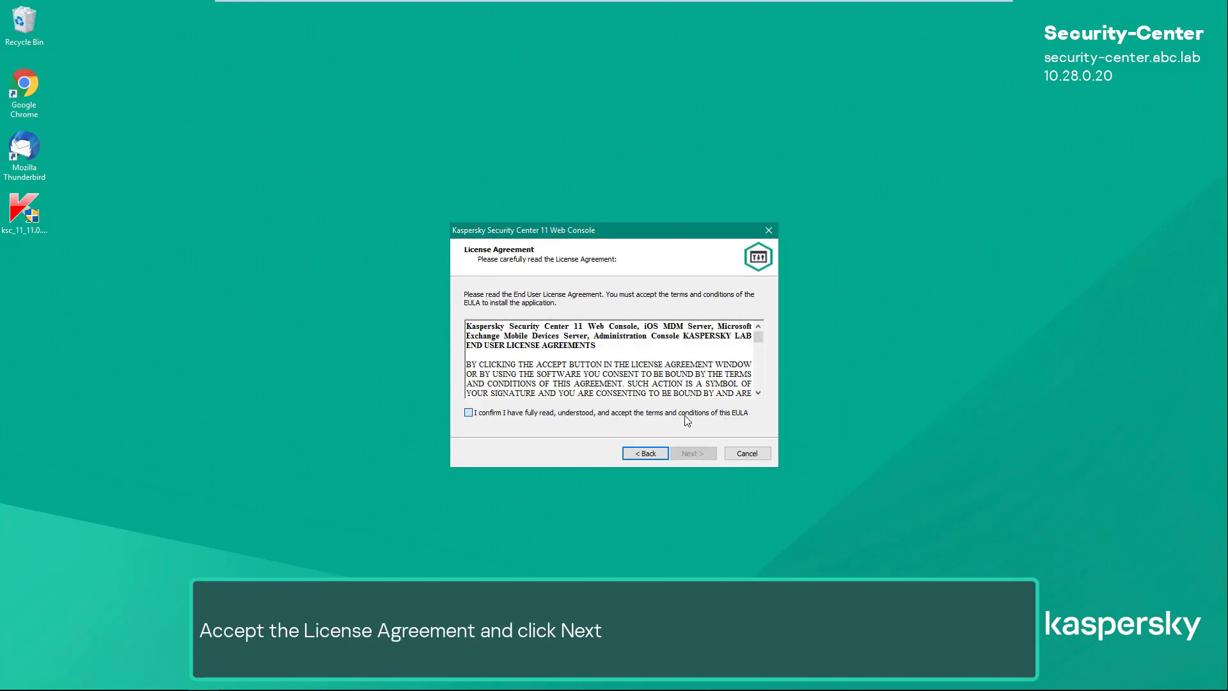
click(693, 453)
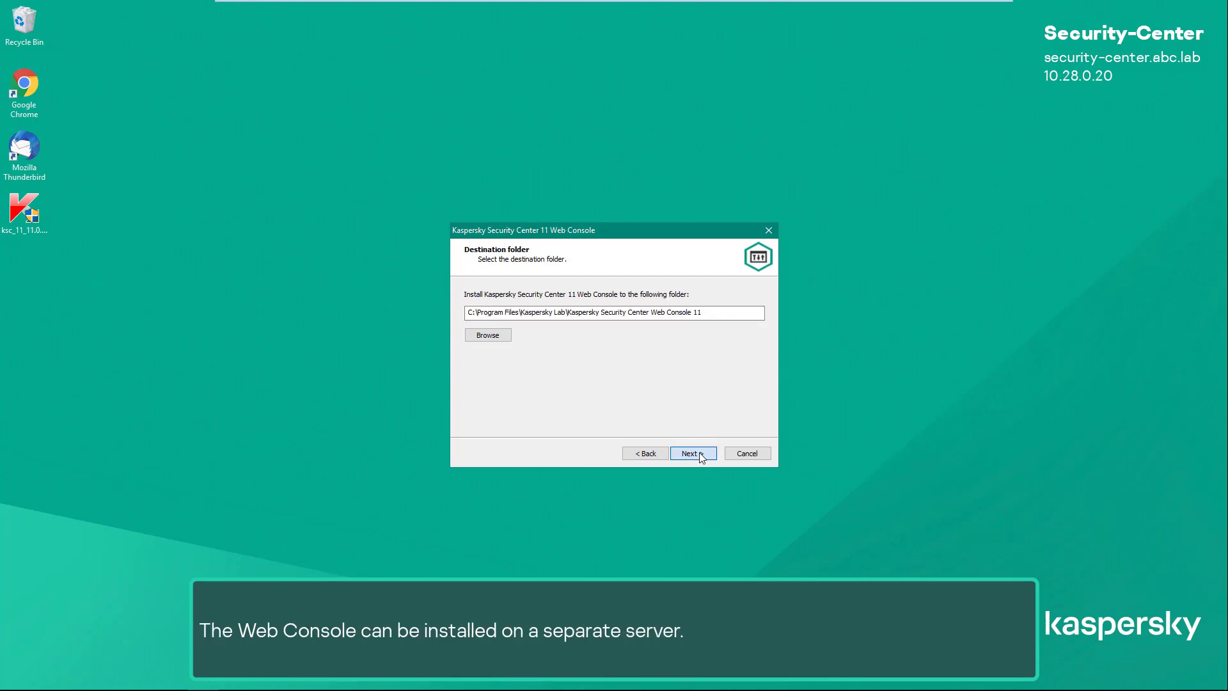
click(692, 453)
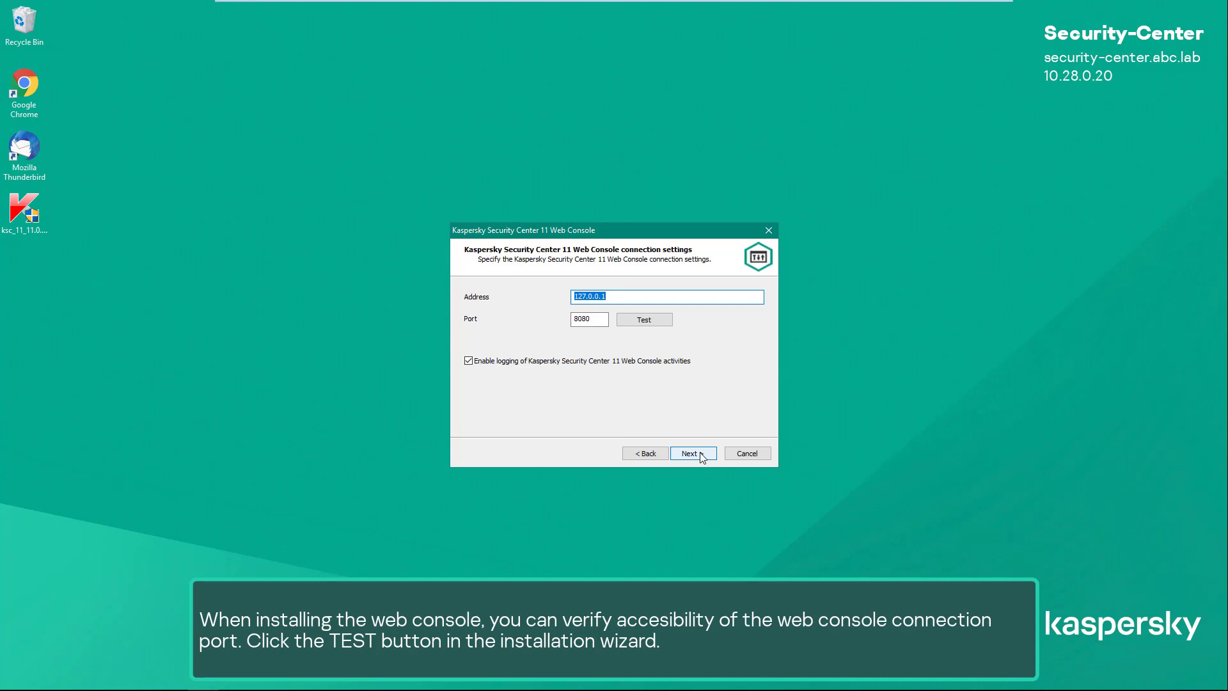
- Confirm port 8080 is available, accept the connection settings and keep the default service accounts
click(644, 320)
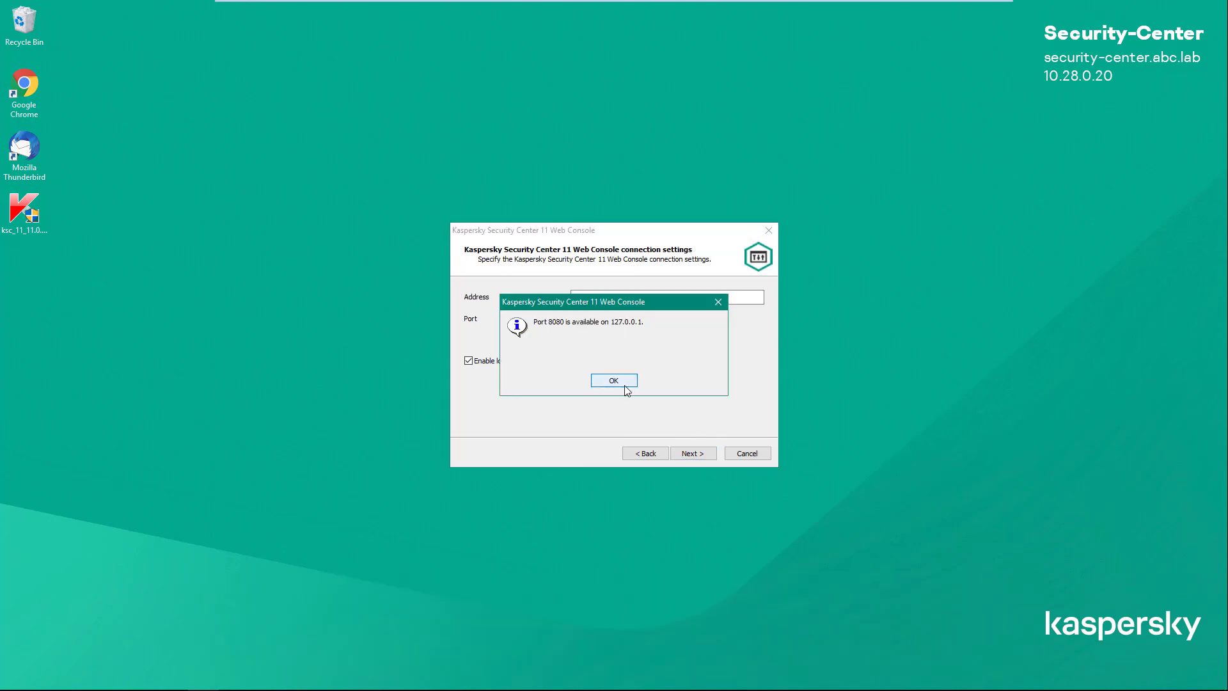
click(613, 380)
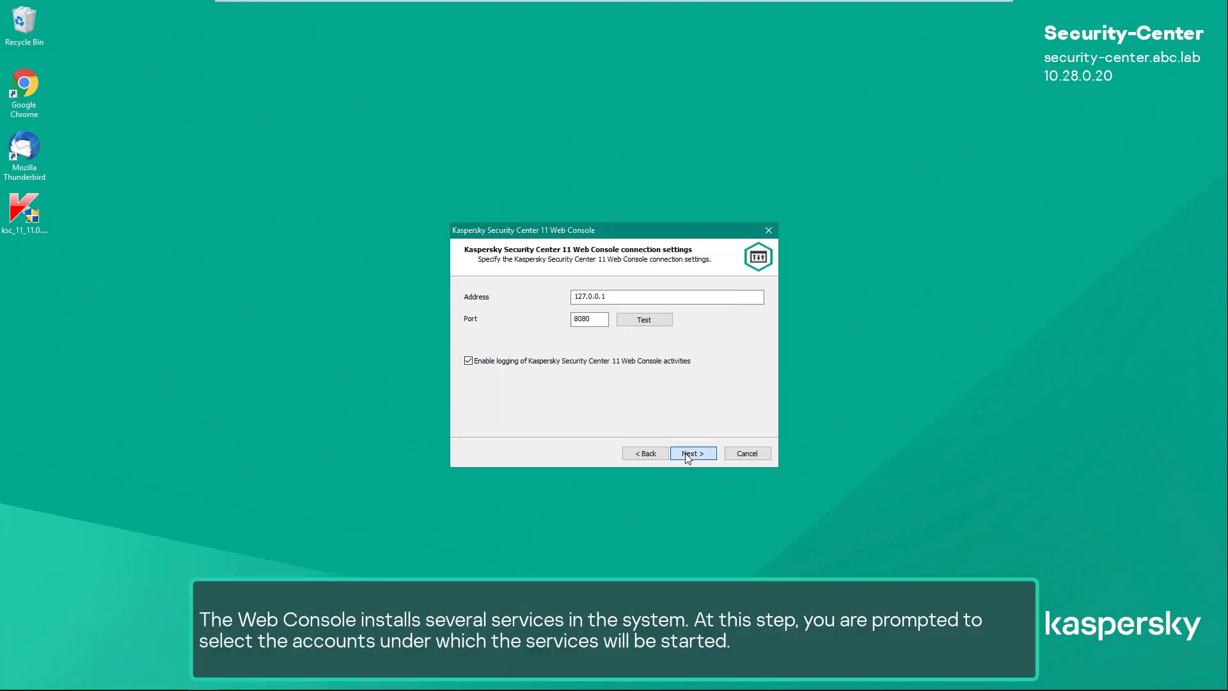
click(692, 453)
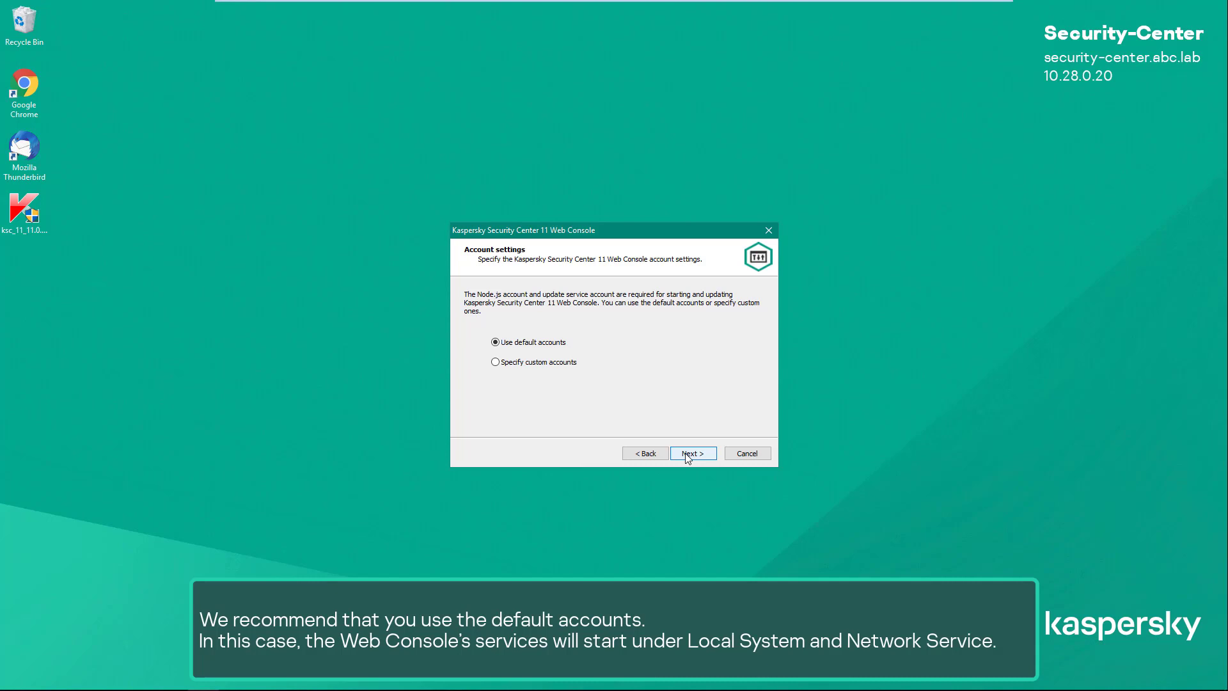
click(692, 453)
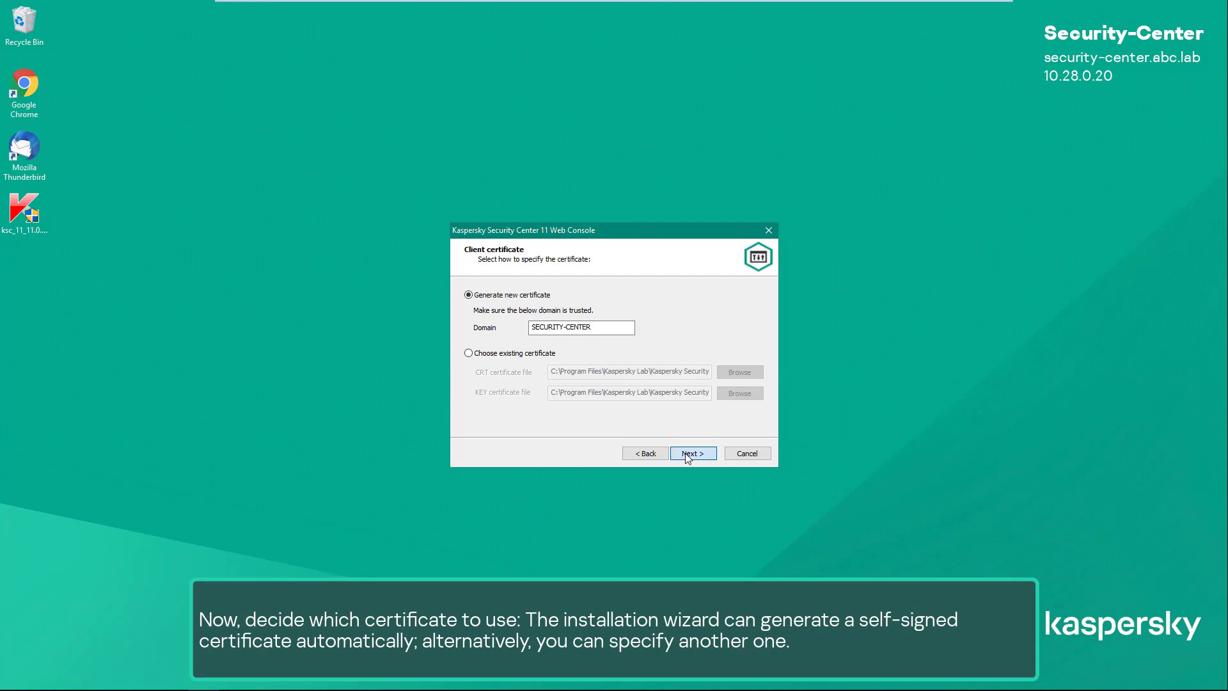
- Keep generating a new certificate and trust the localhost SECURITY-CENTER server on port 13299
click(693, 453)
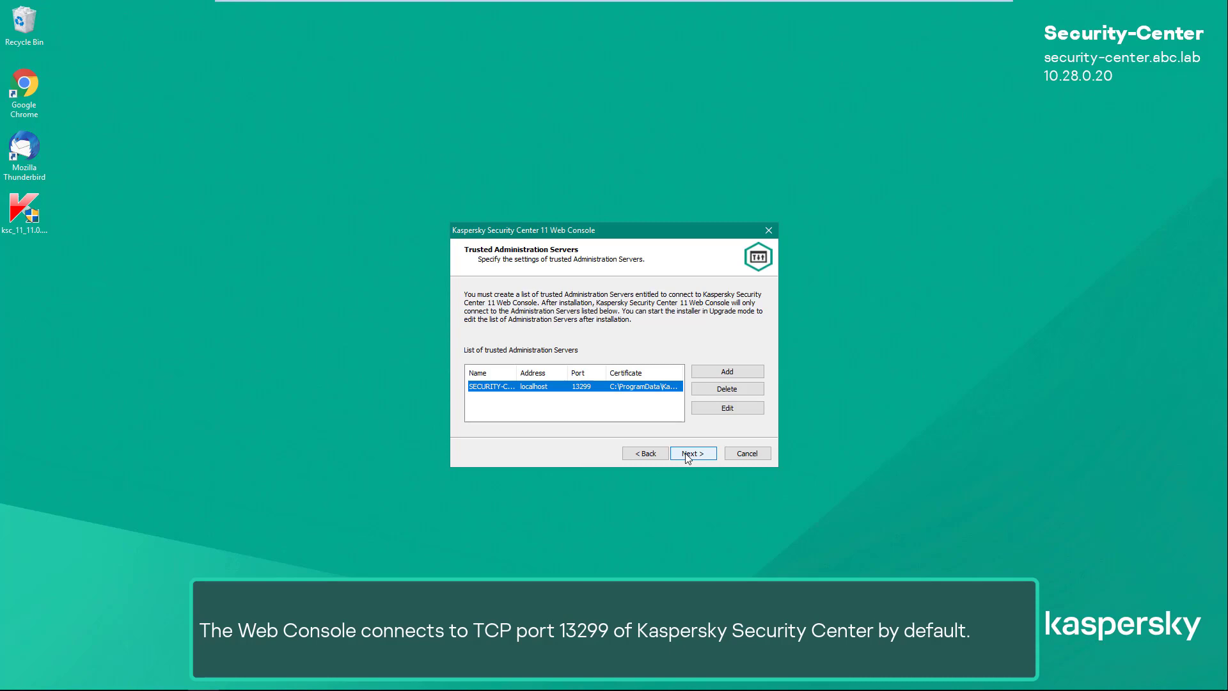
click(692, 453)
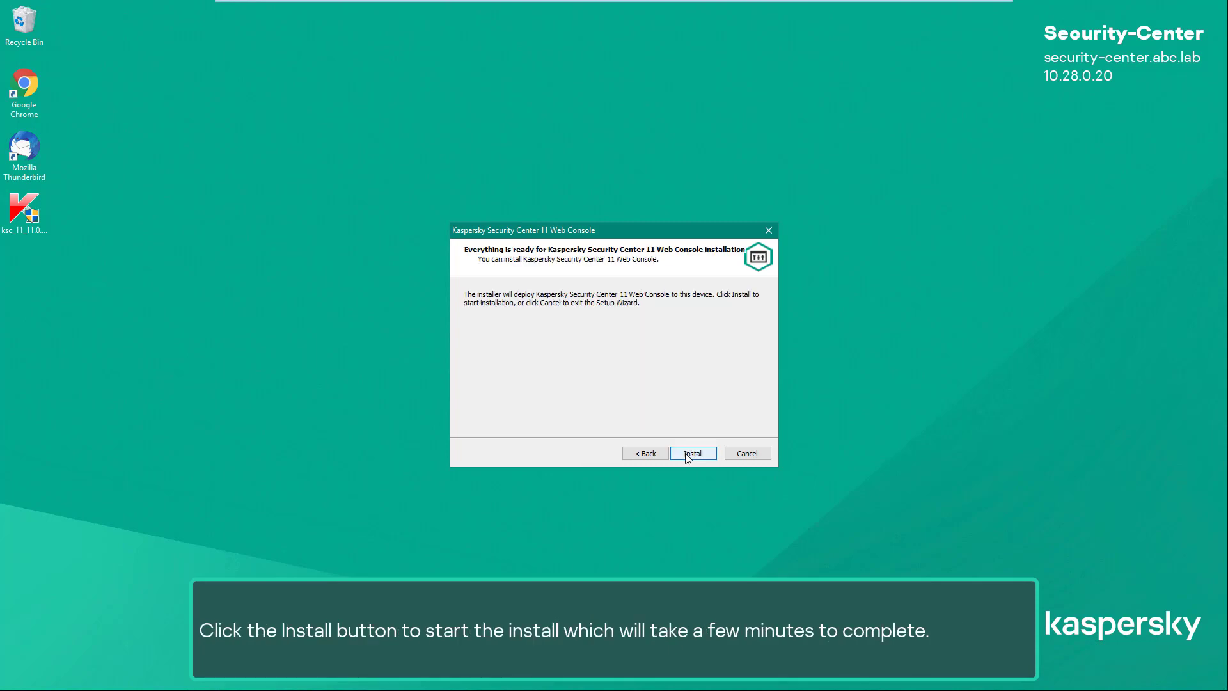
- Install the Web Console and launch it in Chrome at 127.0.0.1:8080
click(693, 453)
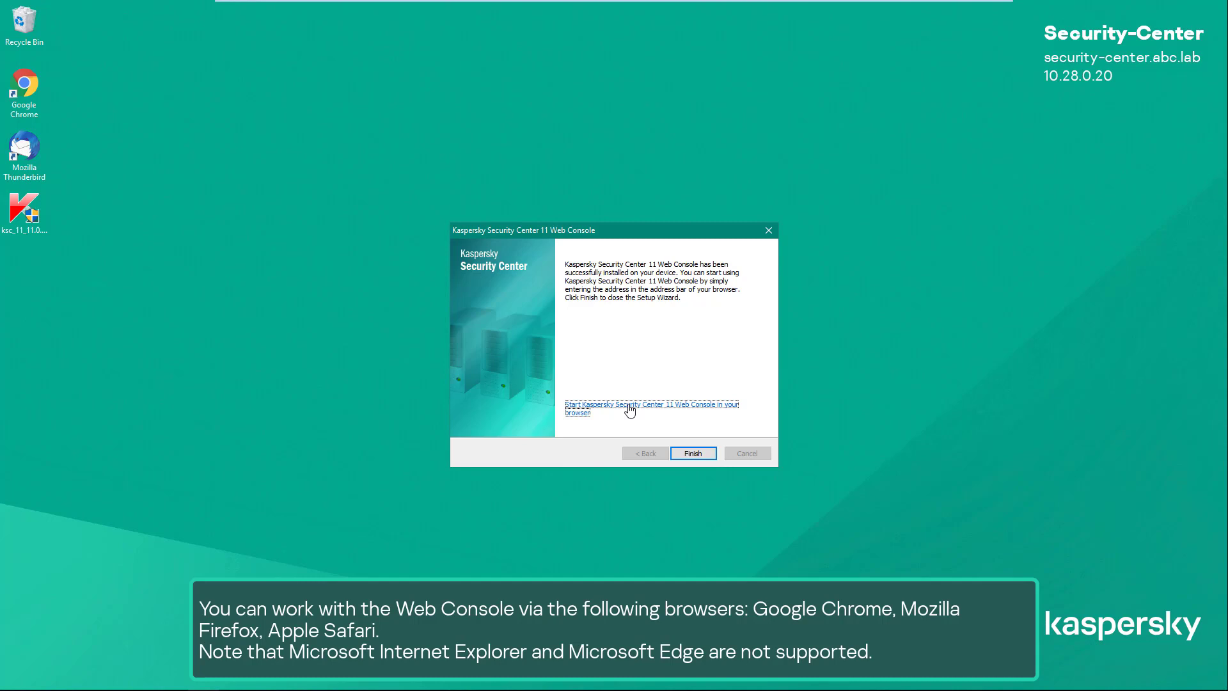
click(652, 405)
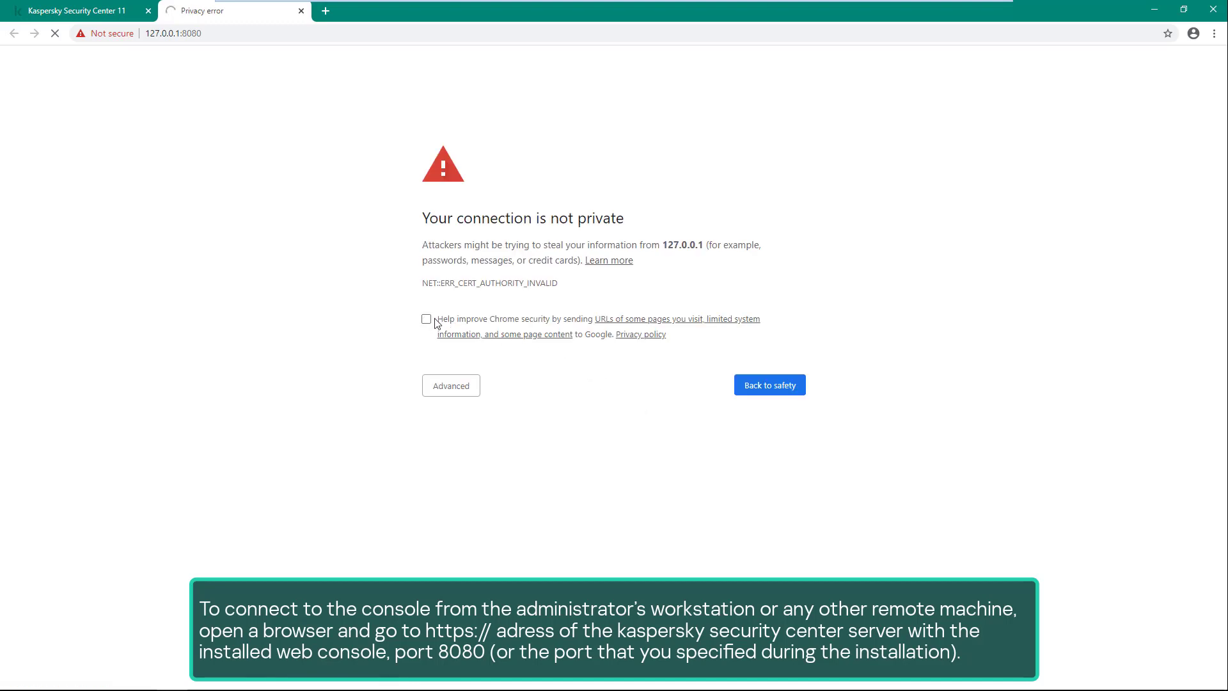
- Bypass the certificate warning and log in as ABC\Administrator to reach the monitoring dashboard
click(450, 385)
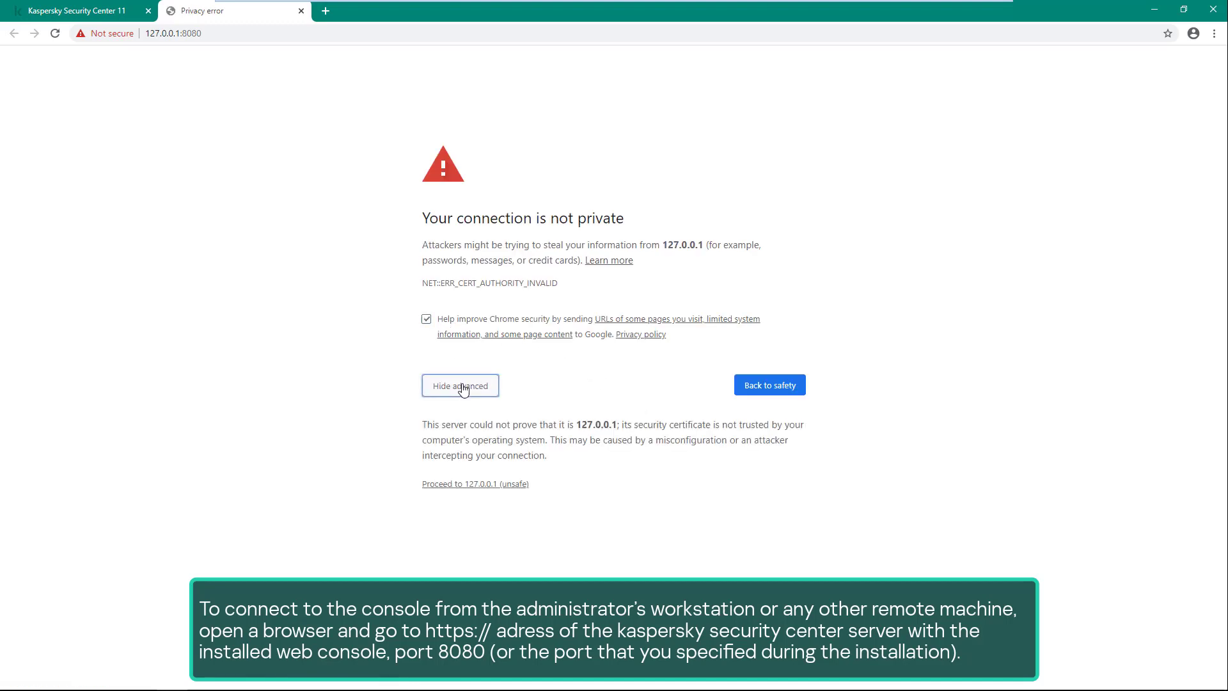
click(475, 484)
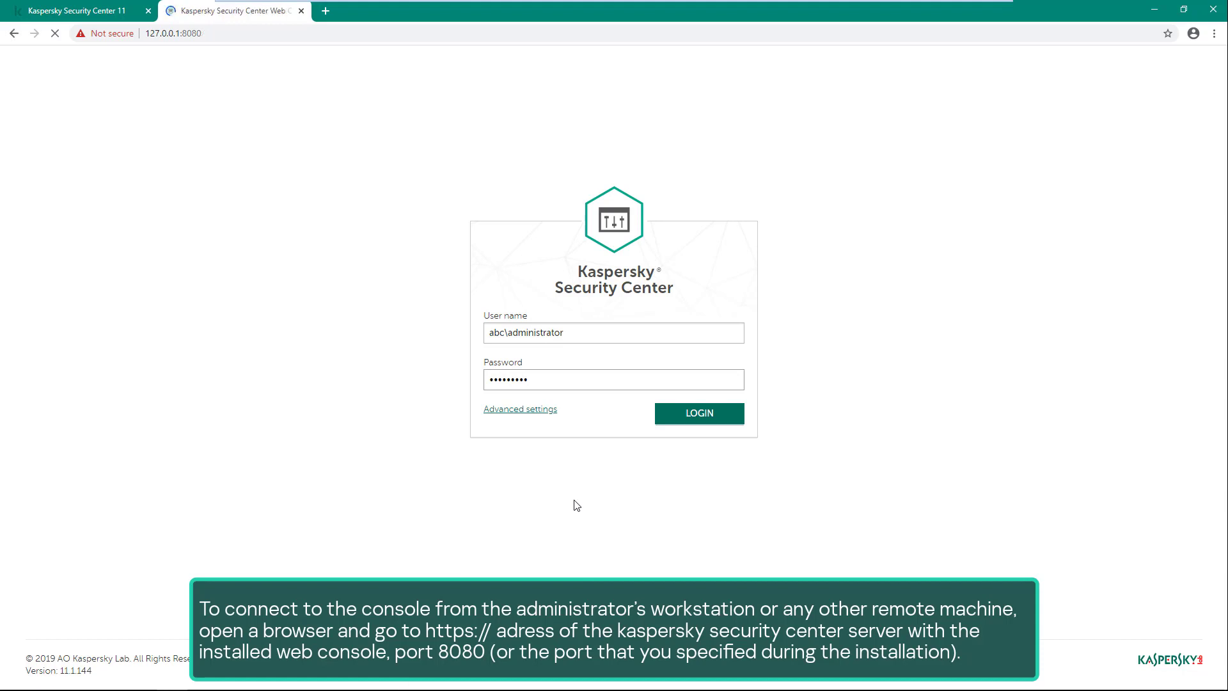
click(699, 413)
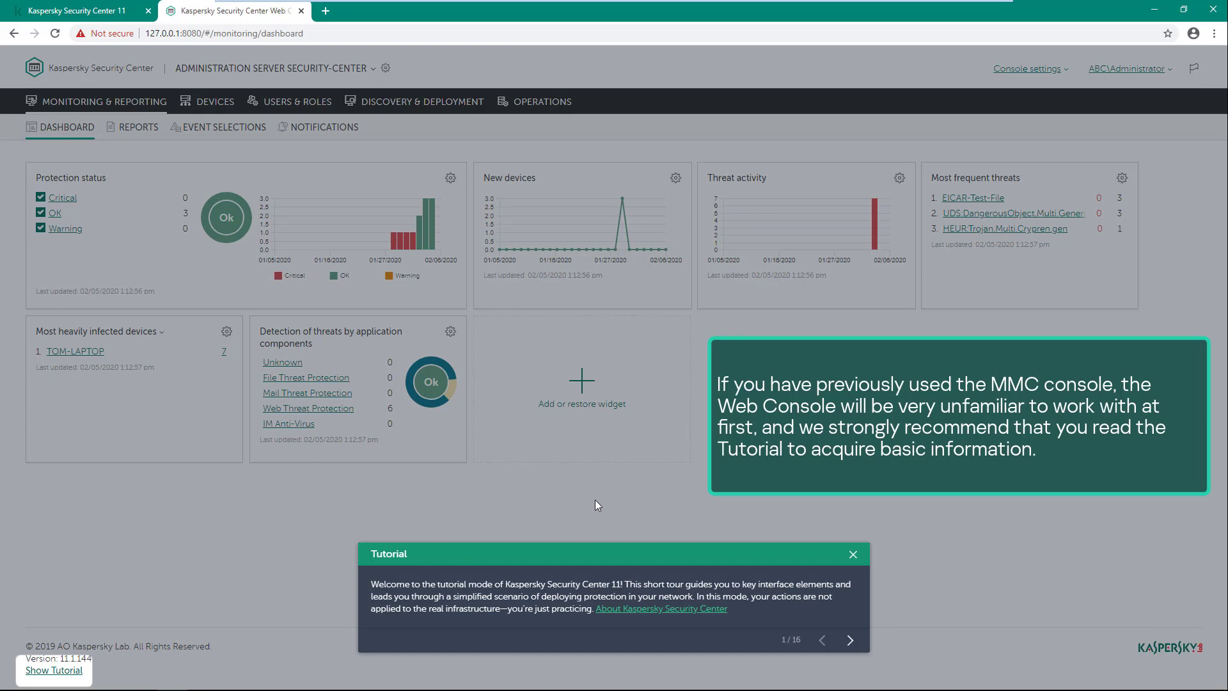
mouse_move(851, 640)
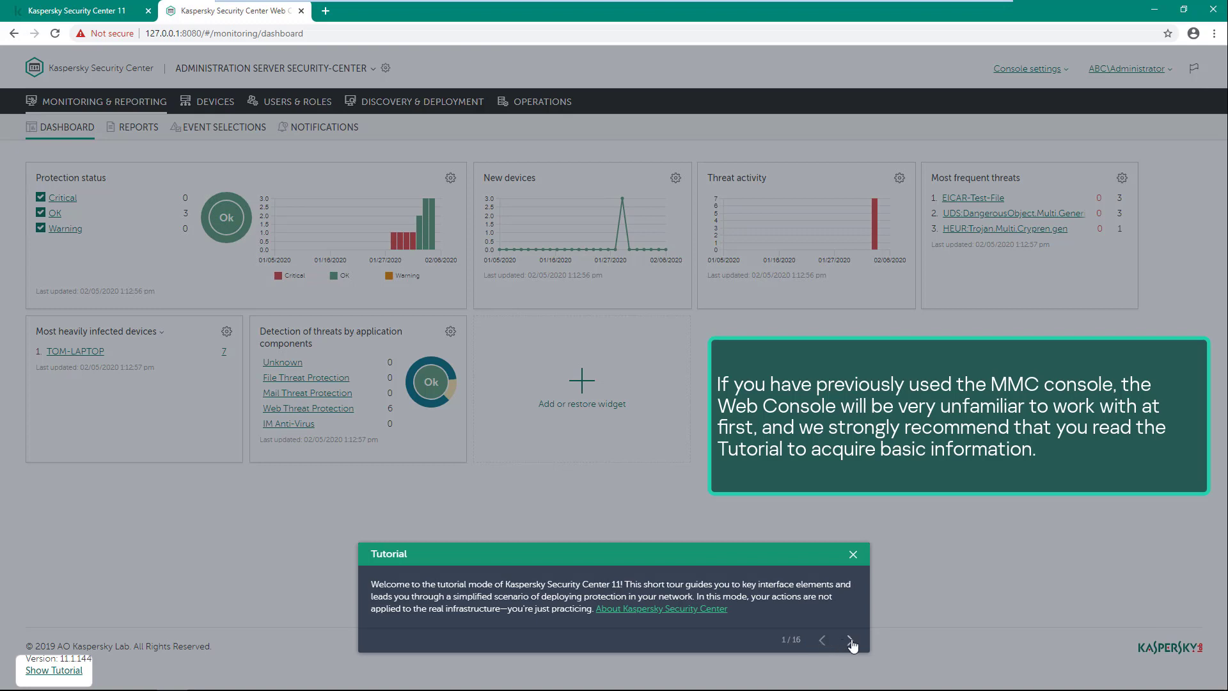